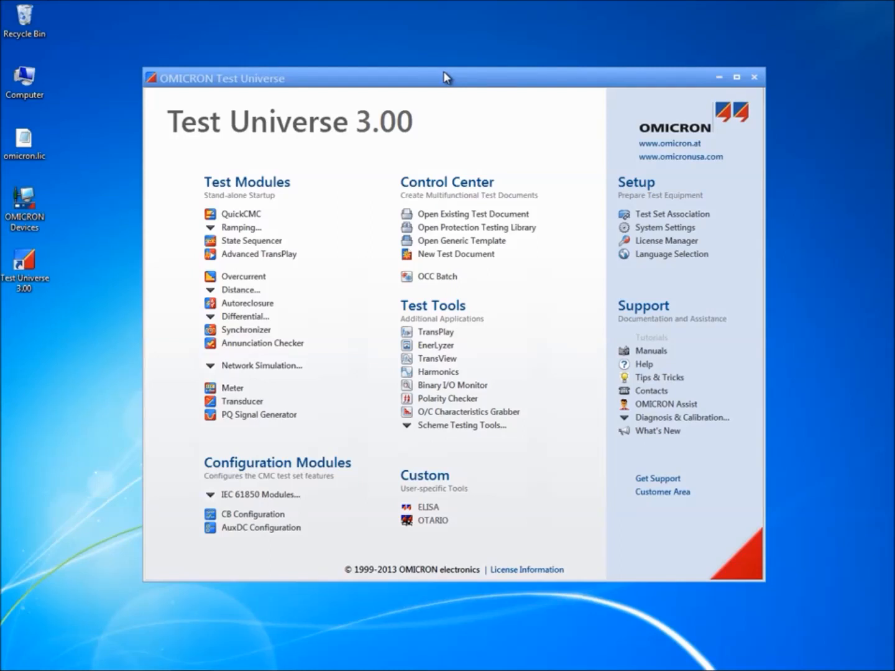
{"action": "mouse_move", "coordinate": [569, 148]}
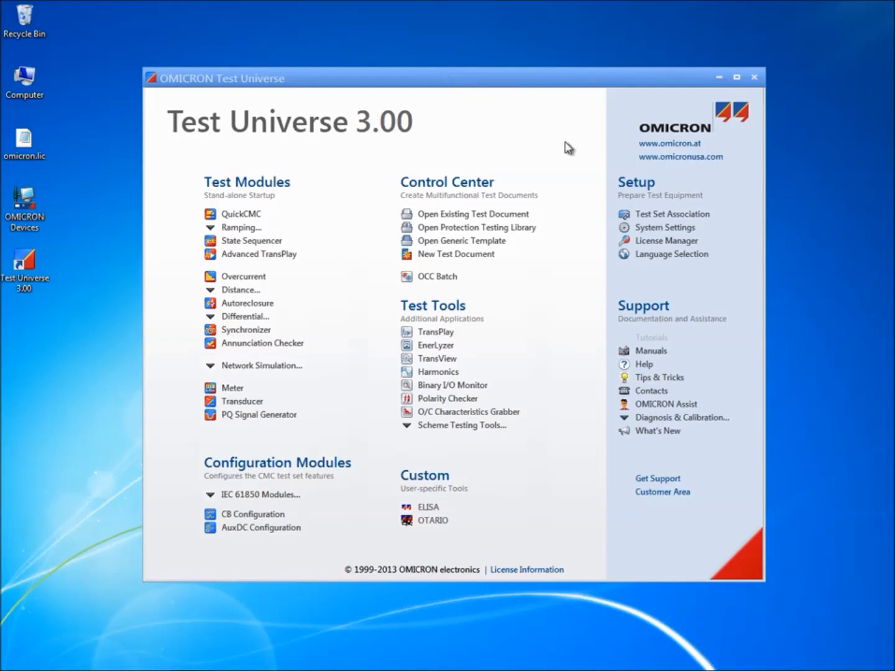
{"action": "mouse_move", "coordinate": [727, 250]}
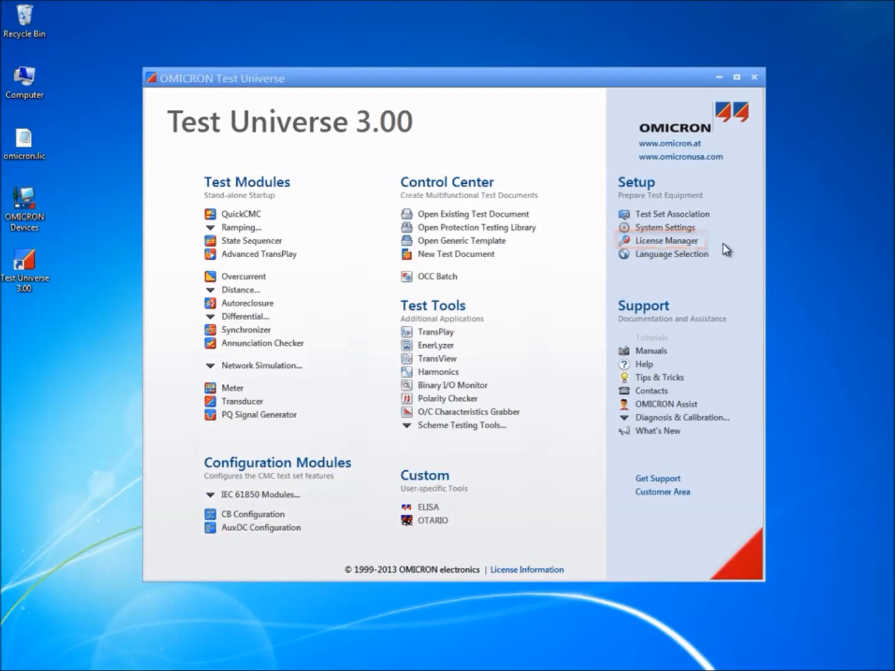
{"action": "mouse_move", "coordinate": [656, 247]}
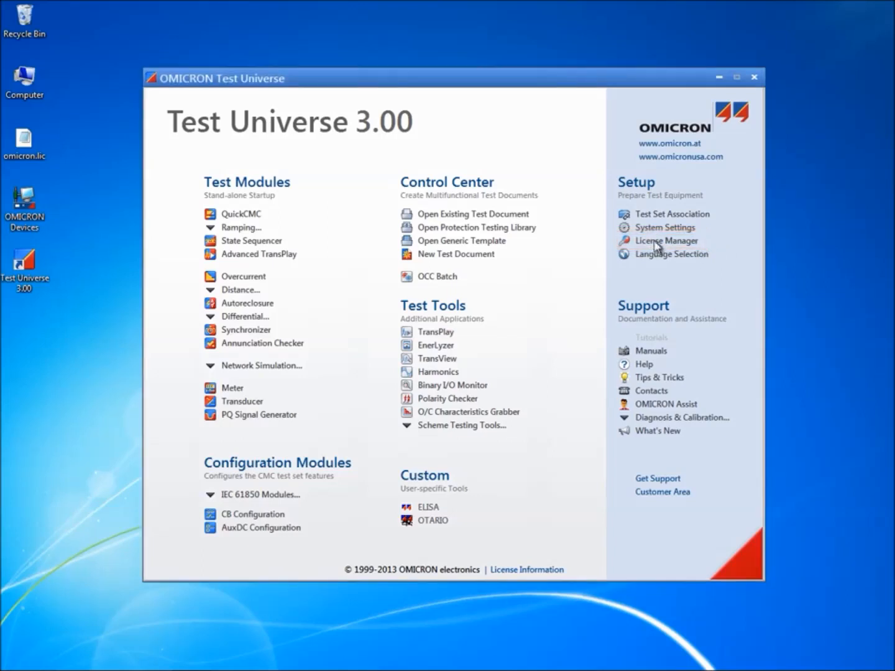
Launch the License Manager from the Setup section of the start page
{"action": "left_click", "coordinate": [667, 241]}
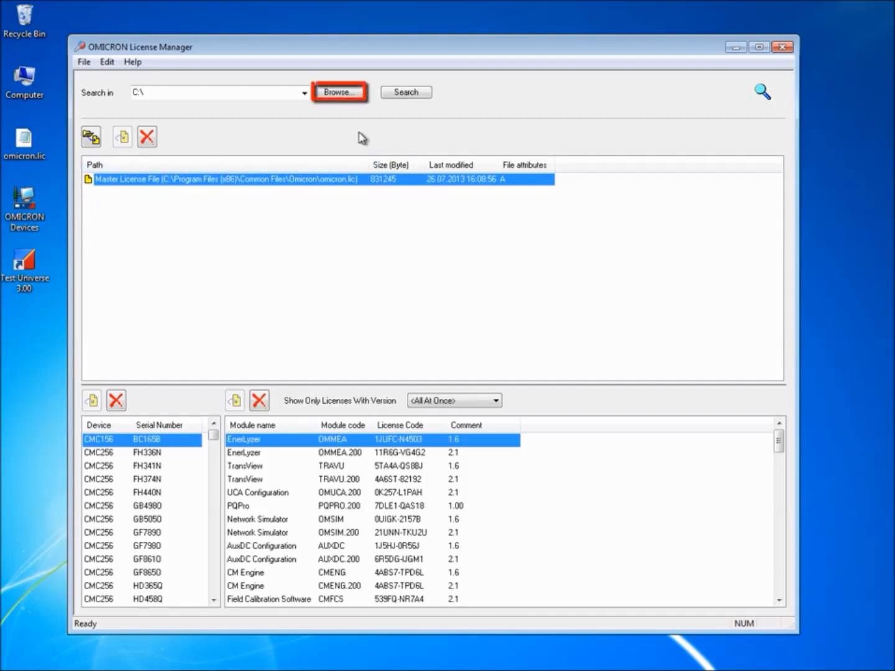
Choose the Desktop folder as the location to search for license files
{"action": "left_click", "coordinate": [340, 92]}
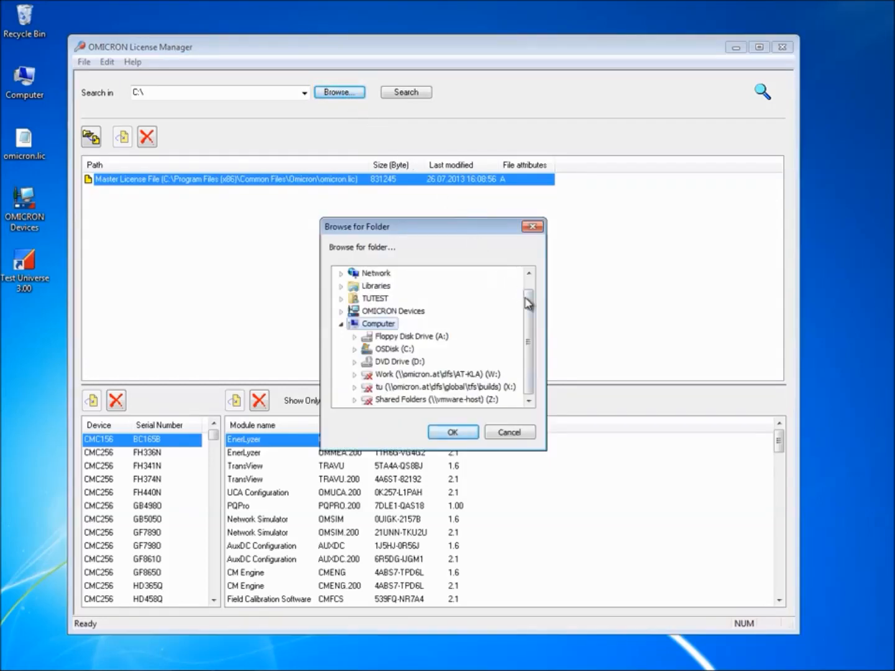
{"action": "scroll", "scroll_direction": "up", "scroll_amount": 3}
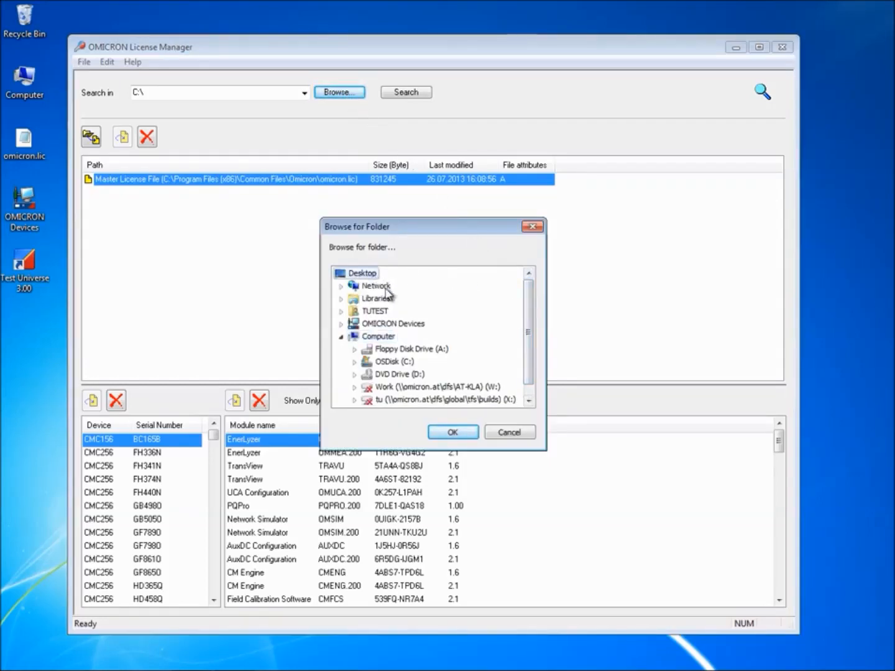
{"action": "left_click", "coordinate": [452, 431]}
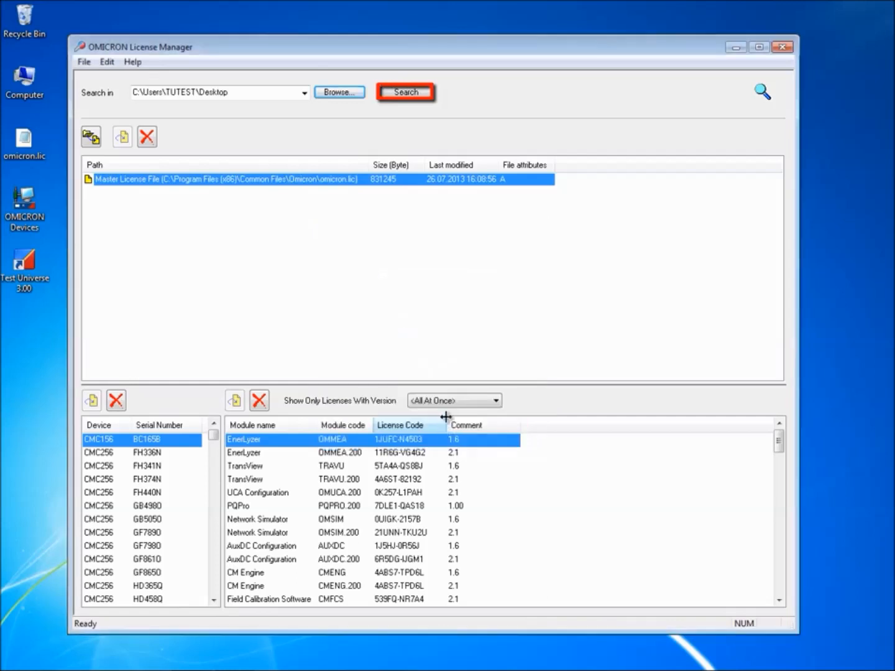
Search the Desktop and list the found omicron.lic beneath the master license file
{"action": "left_click", "coordinate": [405, 93]}
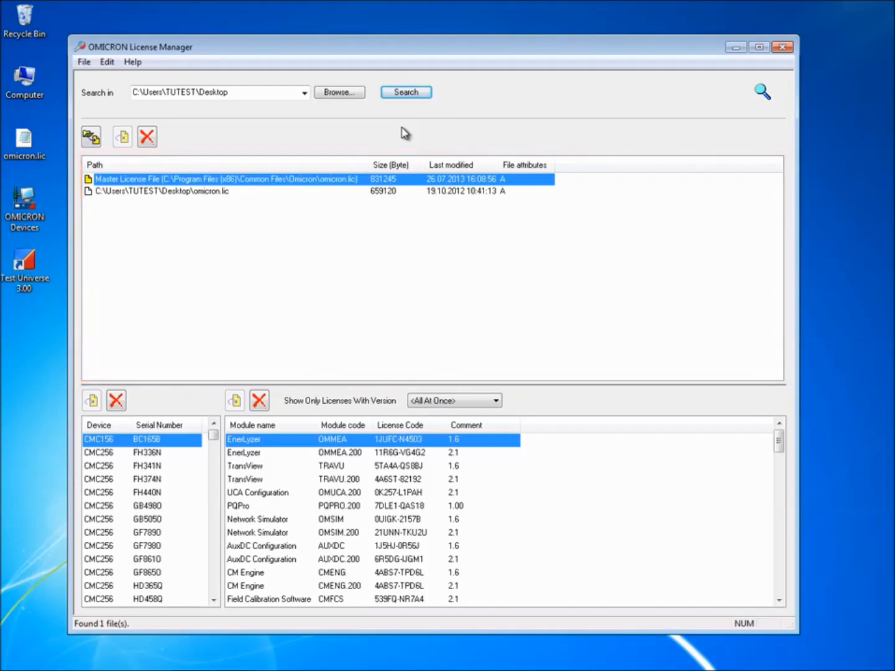
{"action": "mouse_move", "coordinate": [393, 189]}
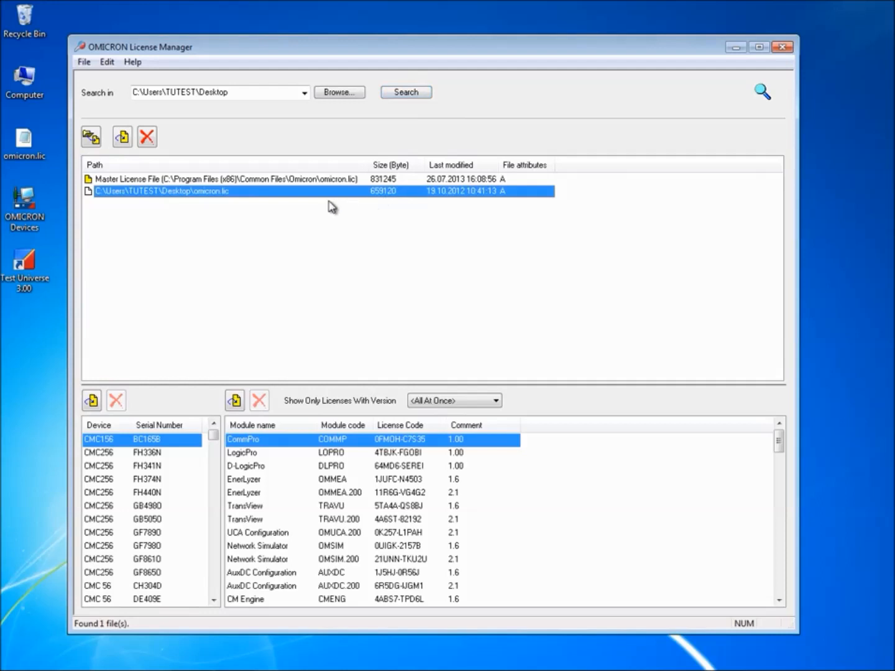
{"action": "mouse_move", "coordinate": [123, 137]}
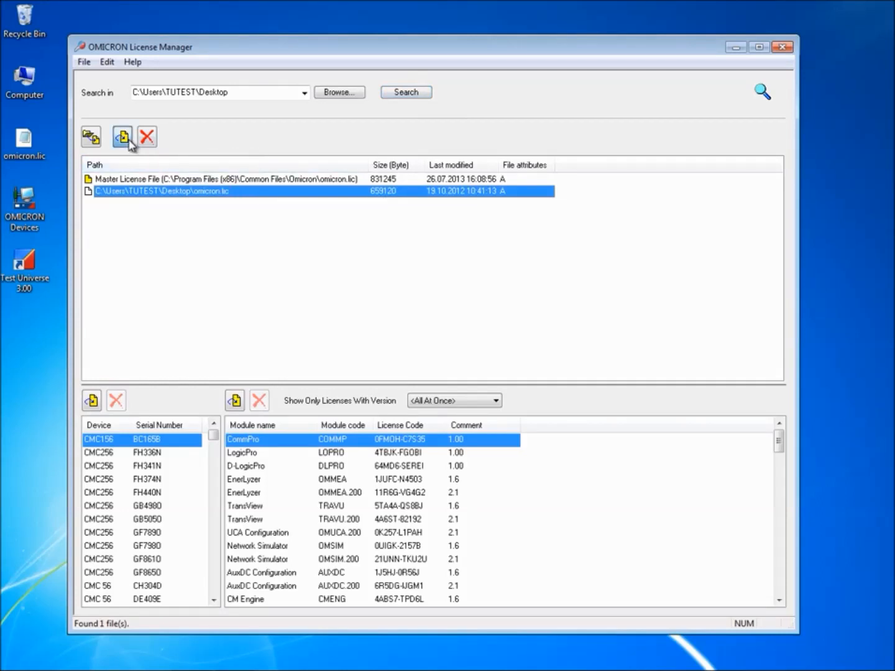
Merge the Desktop omicron.lic licenses into the master license file
{"action": "left_click", "coordinate": [122, 137]}
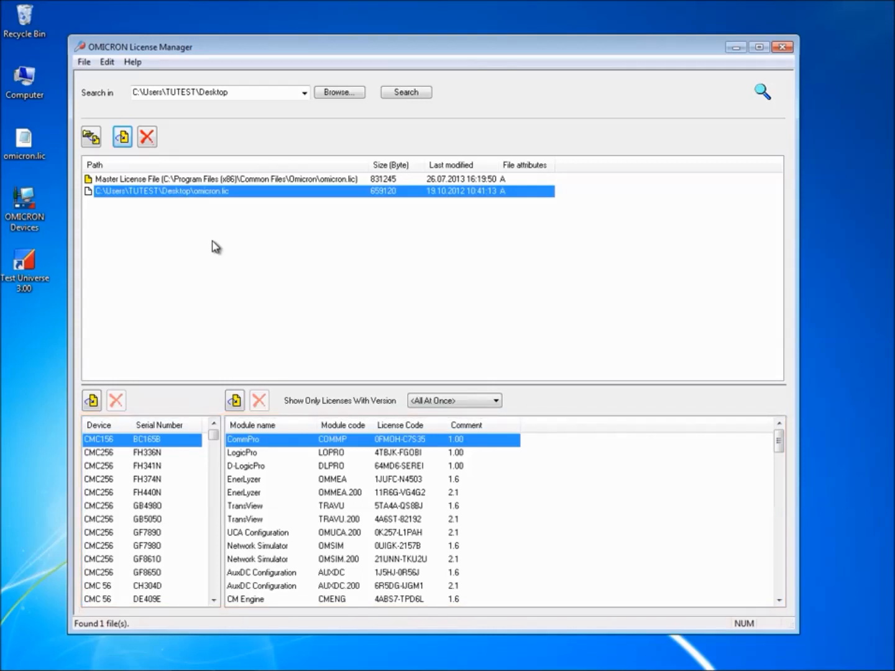
{"action": "left_click", "coordinate": [98, 426]}
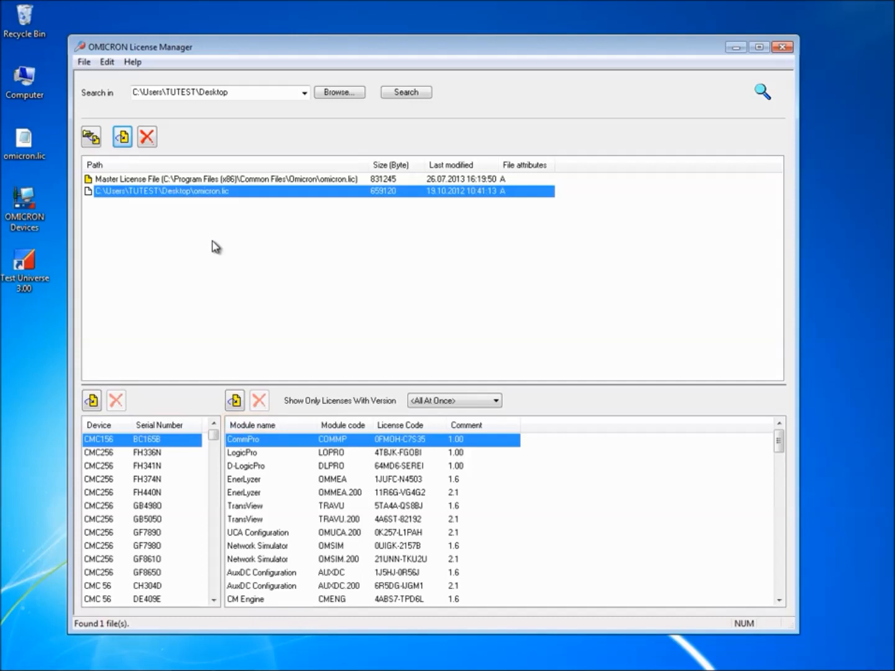
{"action": "mouse_move", "coordinate": [198, 268]}
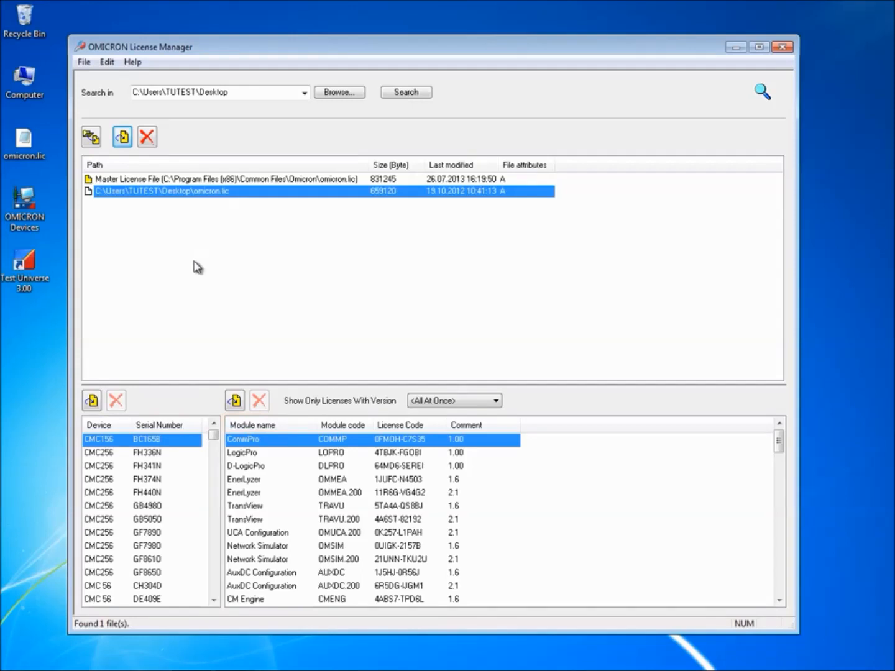